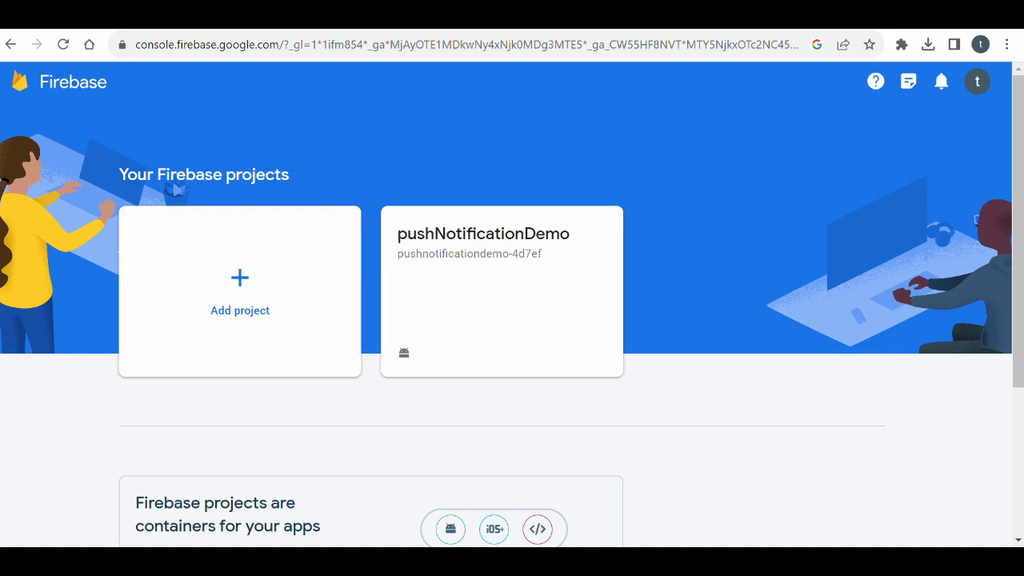
Start a Firebase Notification messages campaign in the pushNotificationDemo project
click(502, 290)
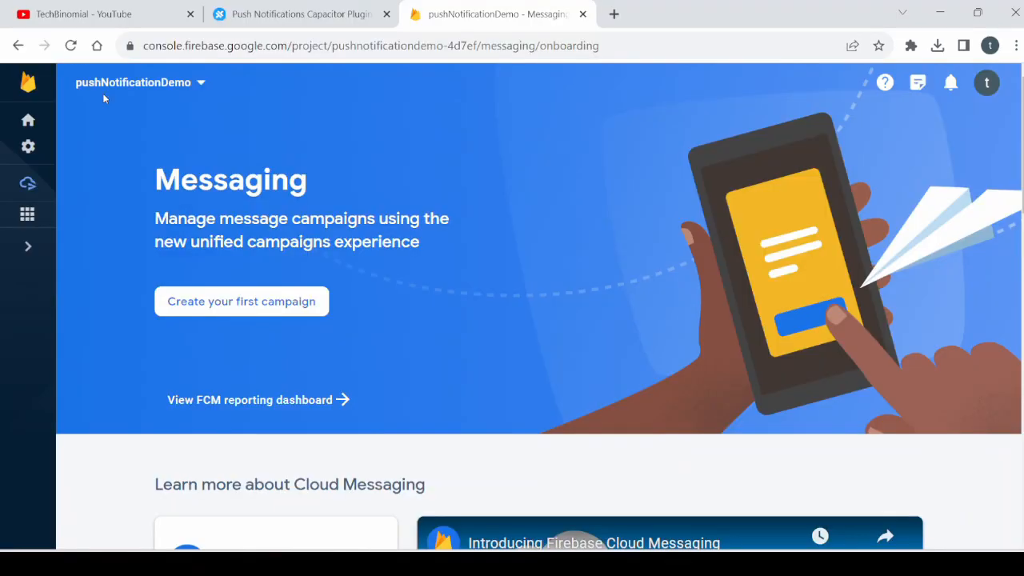
mouse_move(144, 126)
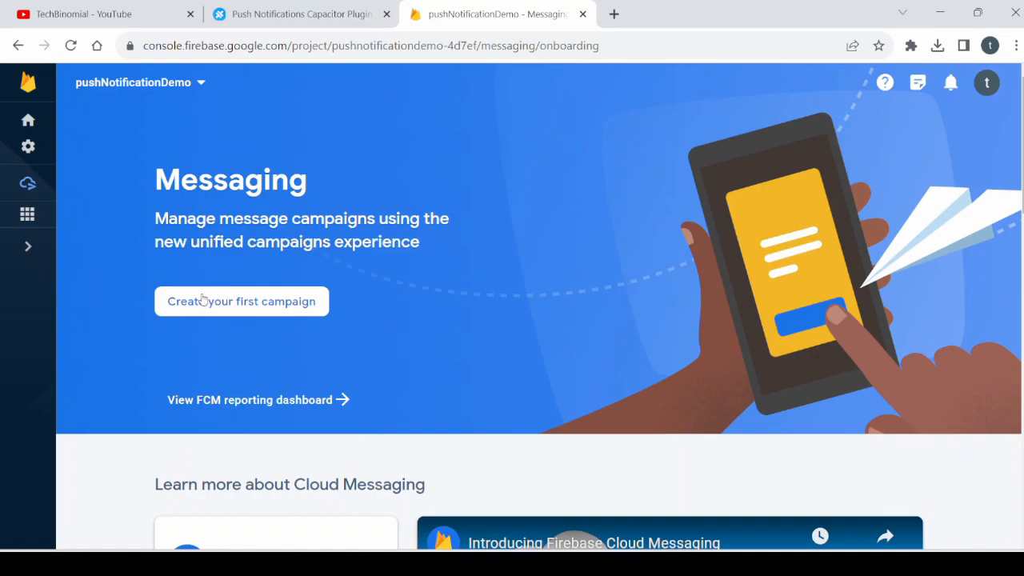
mouse_move(199, 306)
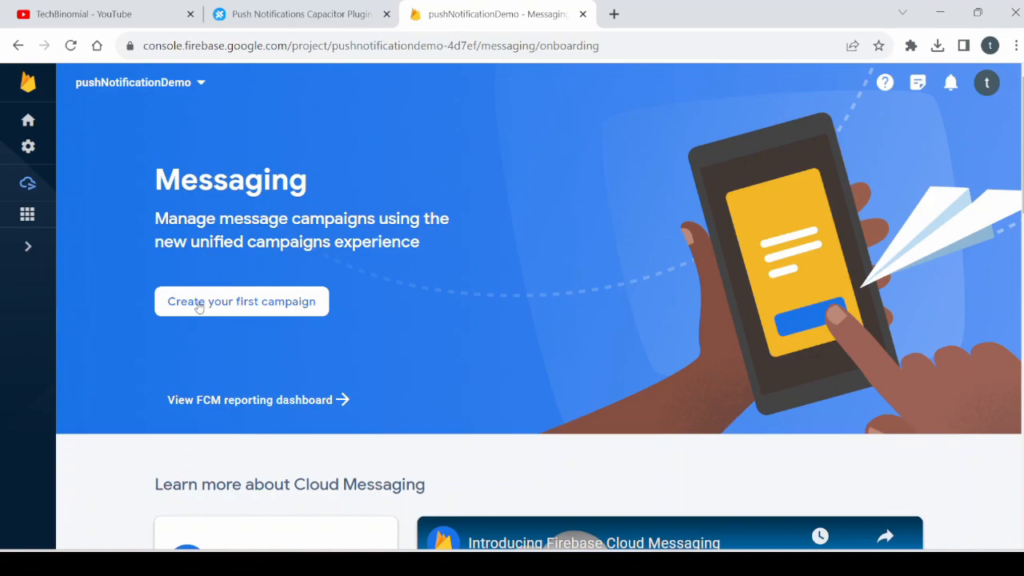
mouse_move(234, 316)
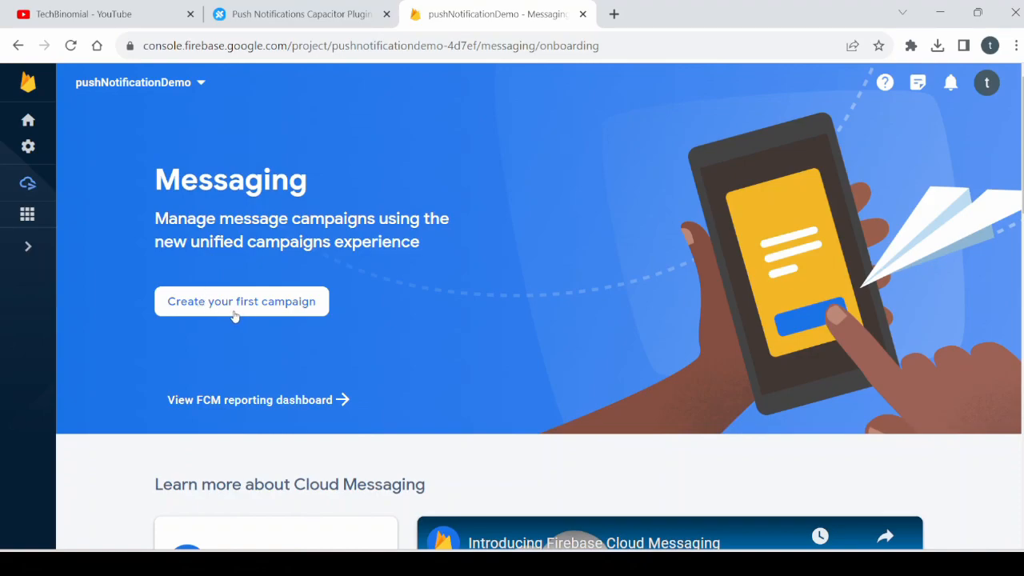
click(240, 300)
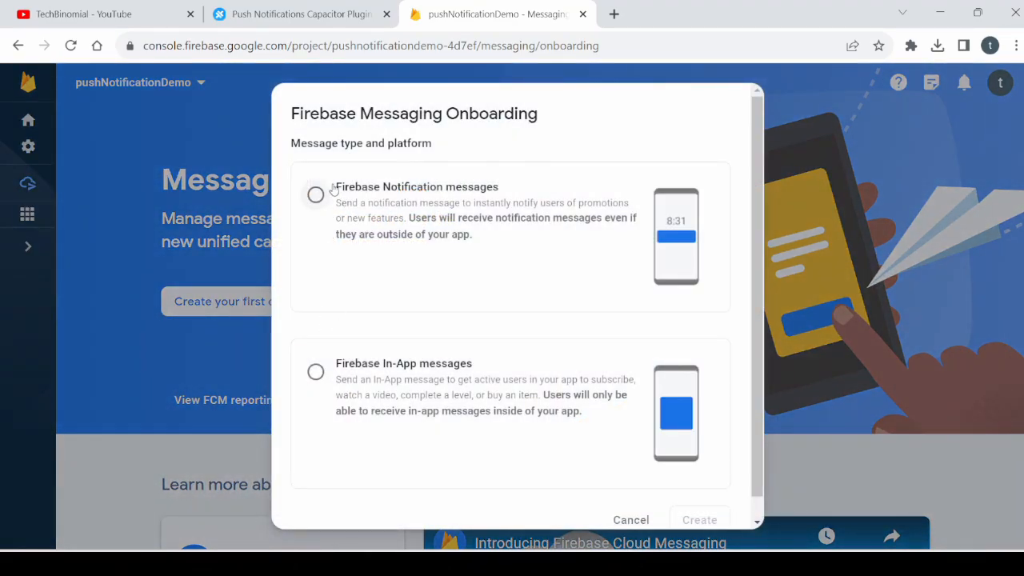
click(315, 194)
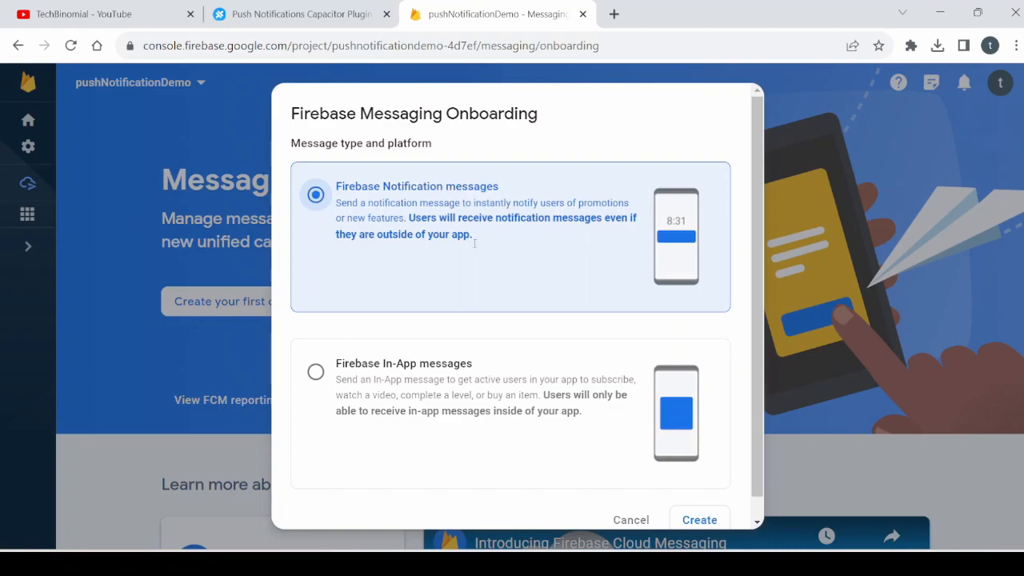
click(699, 519)
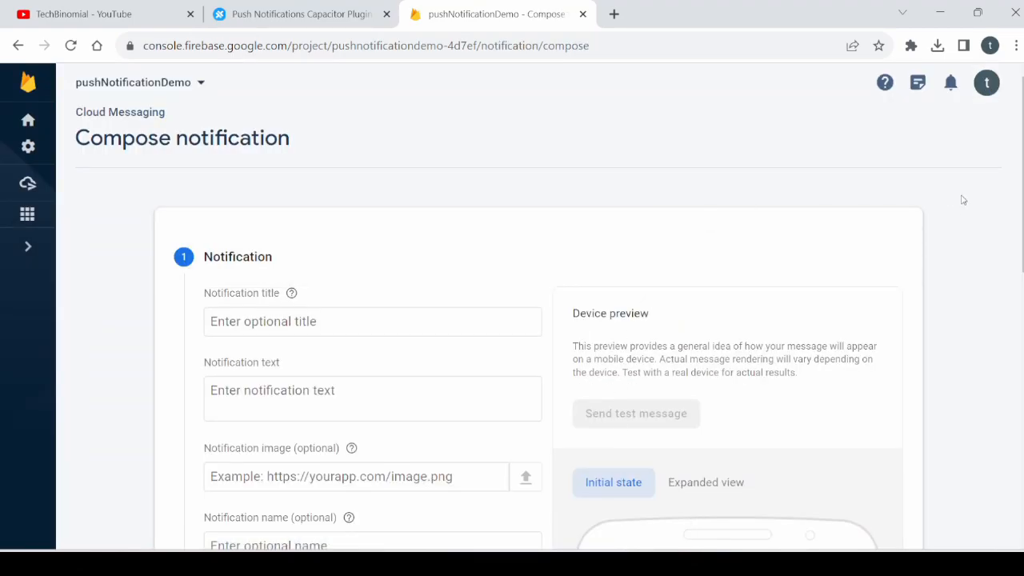
Enter title 'My first Push notification test', text 'subscribe to techbinomial and like the video', name 'test notification'
scroll(down, 3)
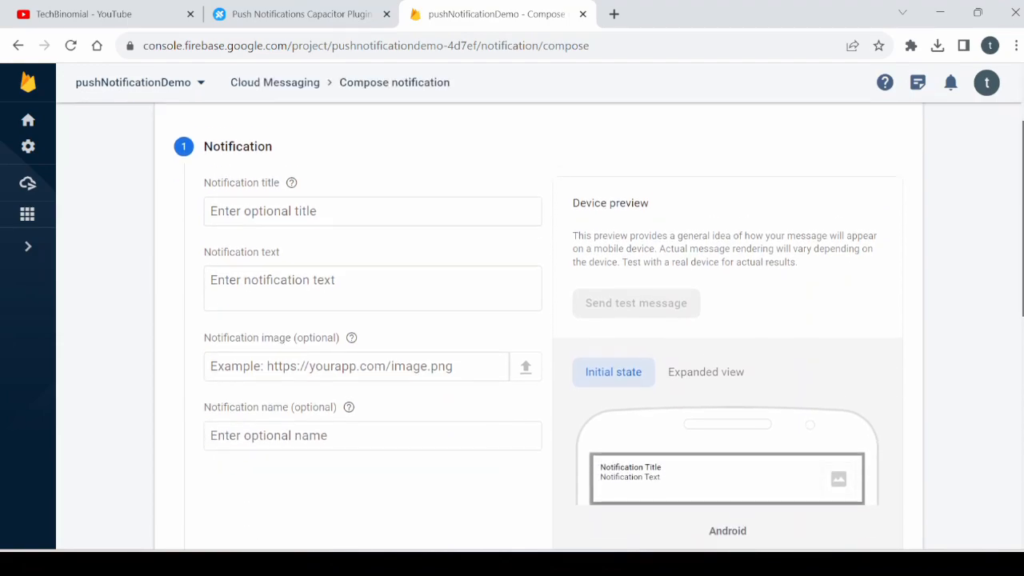
click(372, 210)
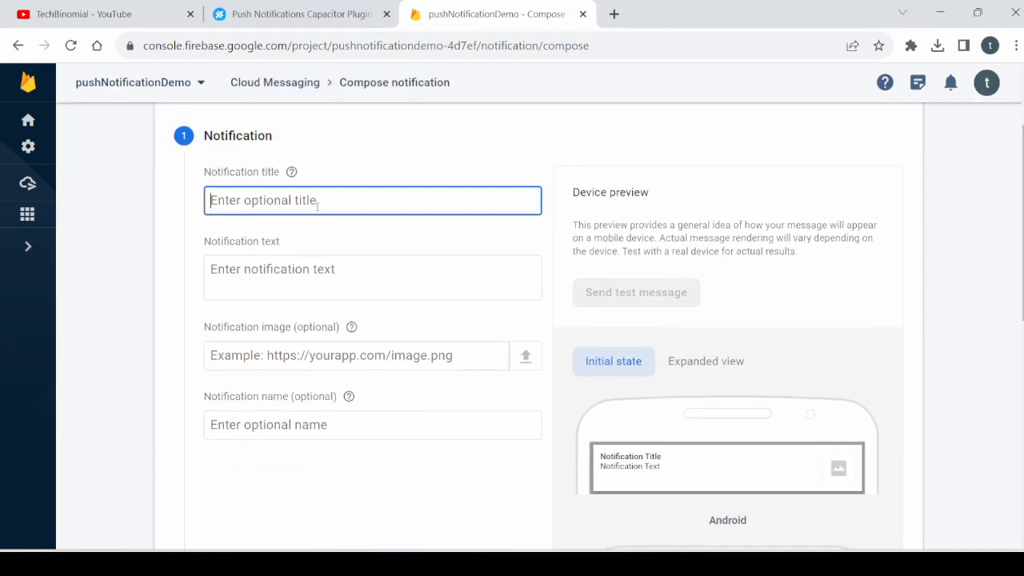
text(My first Push notif)
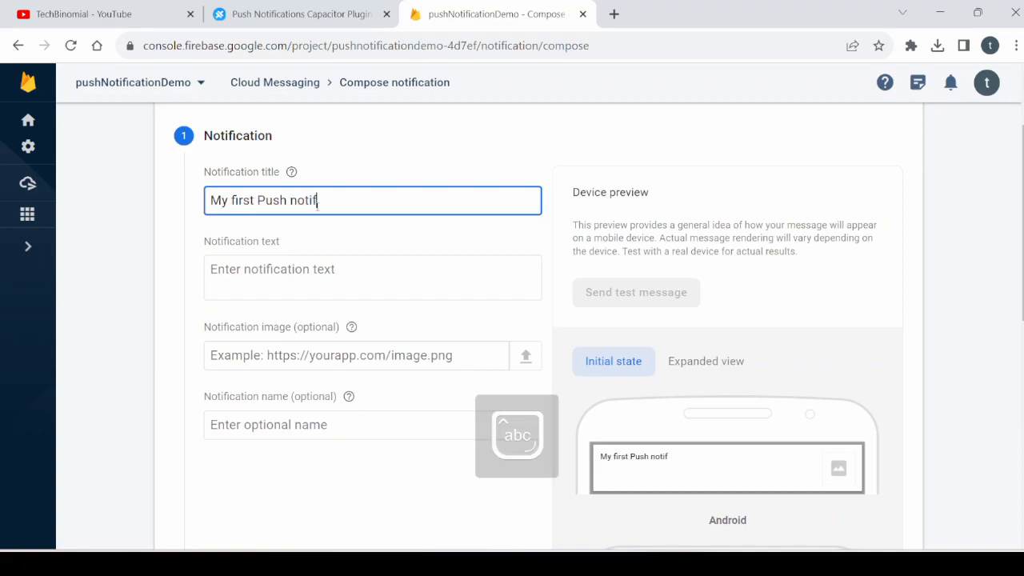
text(ication test)
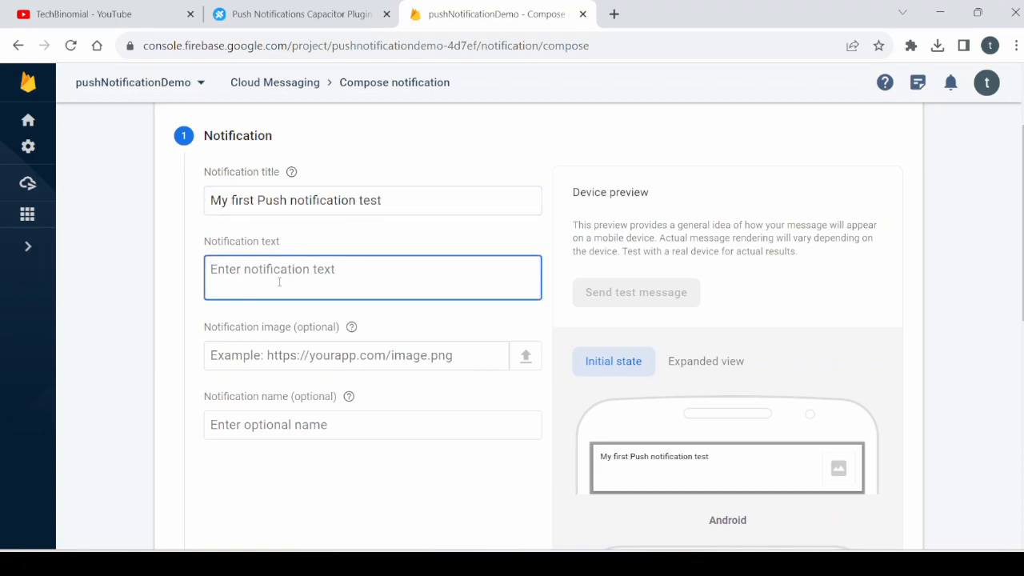
text(subscribe to techbinomial and like the video)
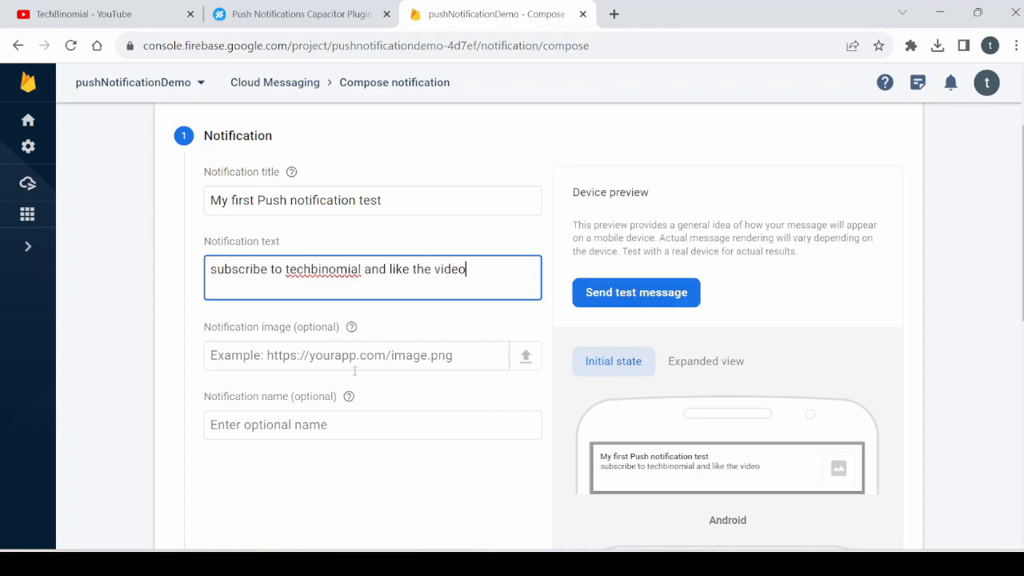
text(test notification)
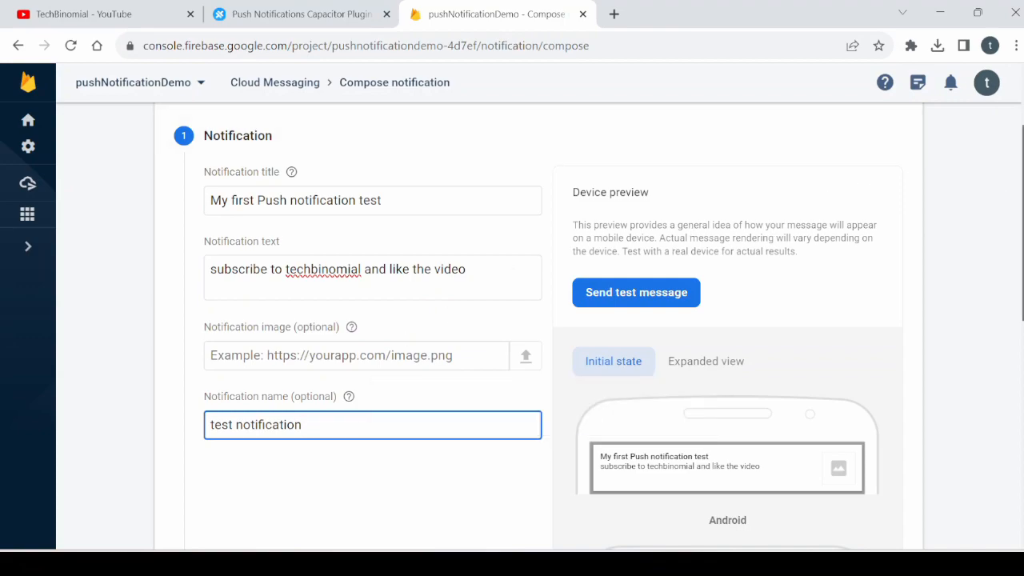
scroll(down, 3)
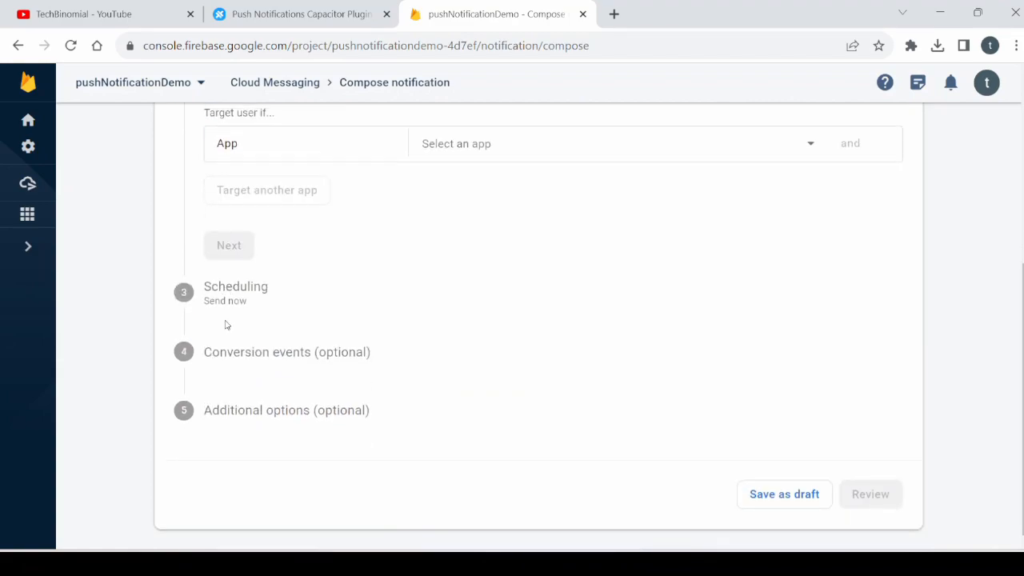
Target the pushNotificationDemo app, schedule sending Now, skip conversion events, and open the review
click(612, 144)
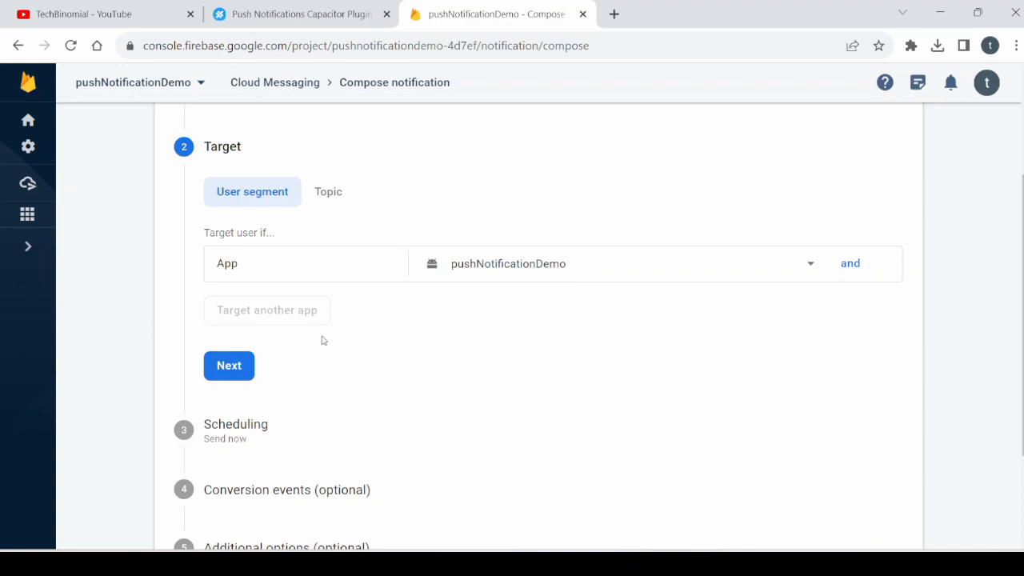
click(229, 366)
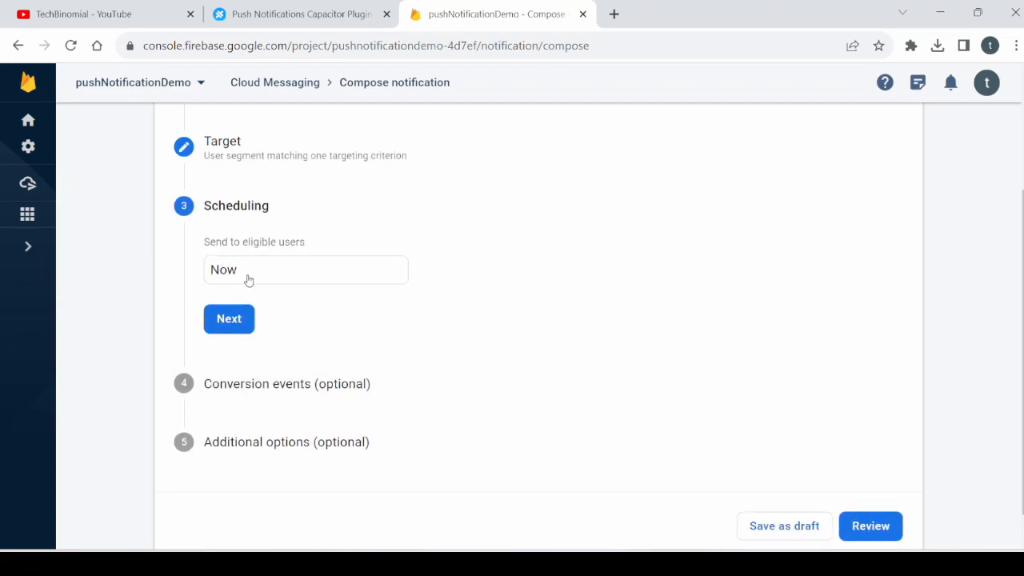
mouse_move(284, 295)
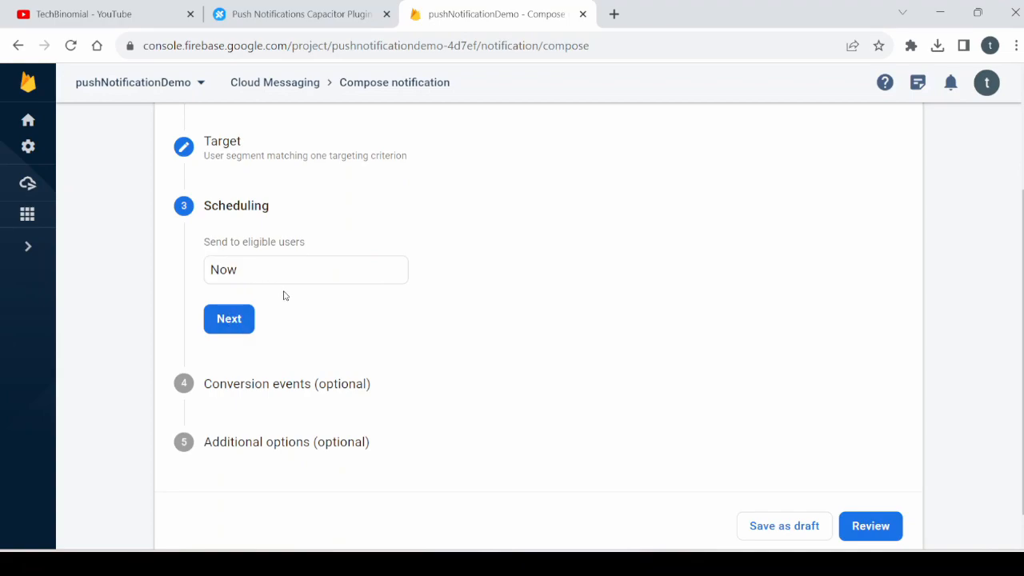
click(229, 318)
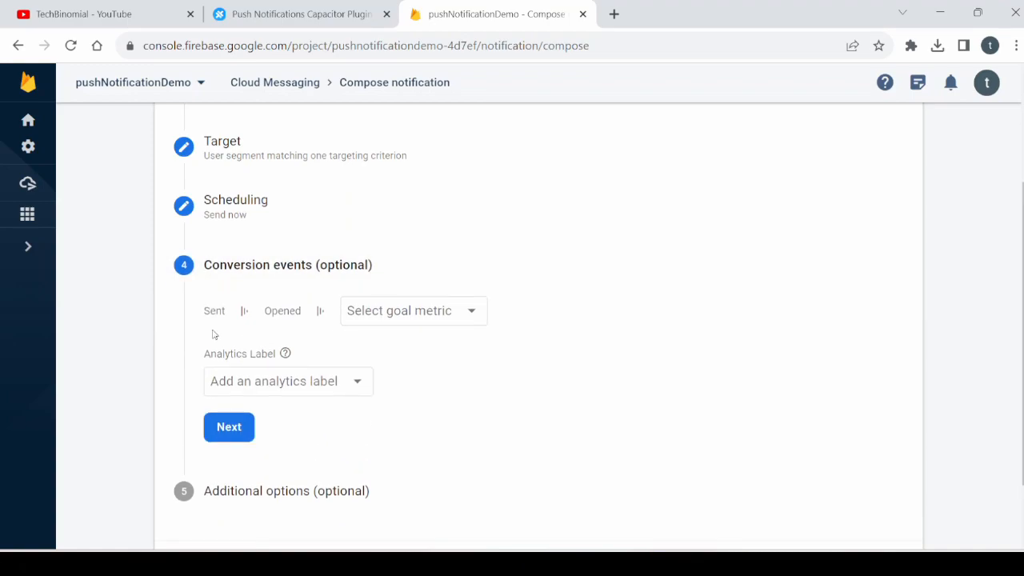
mouse_move(264, 420)
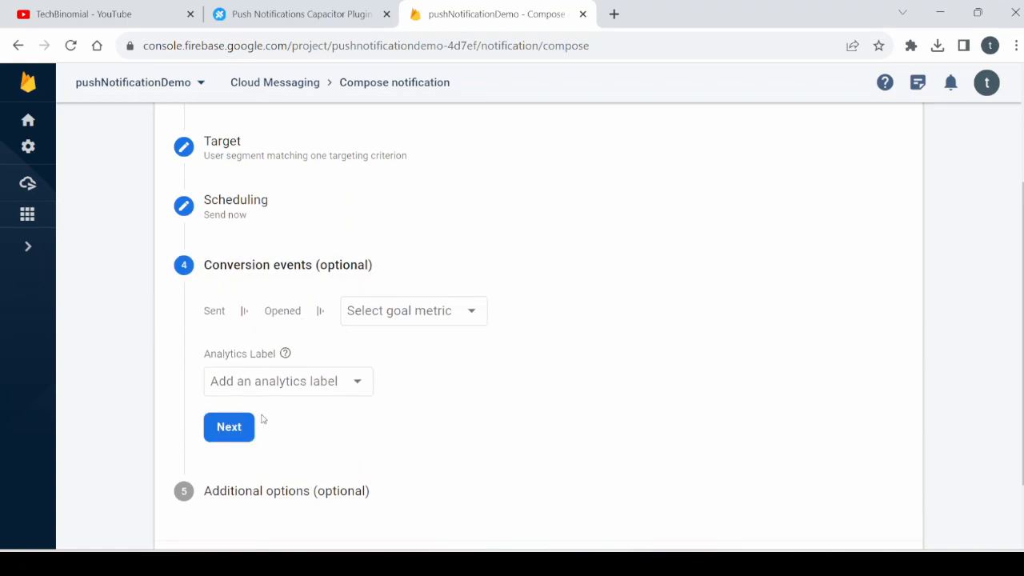
click(229, 426)
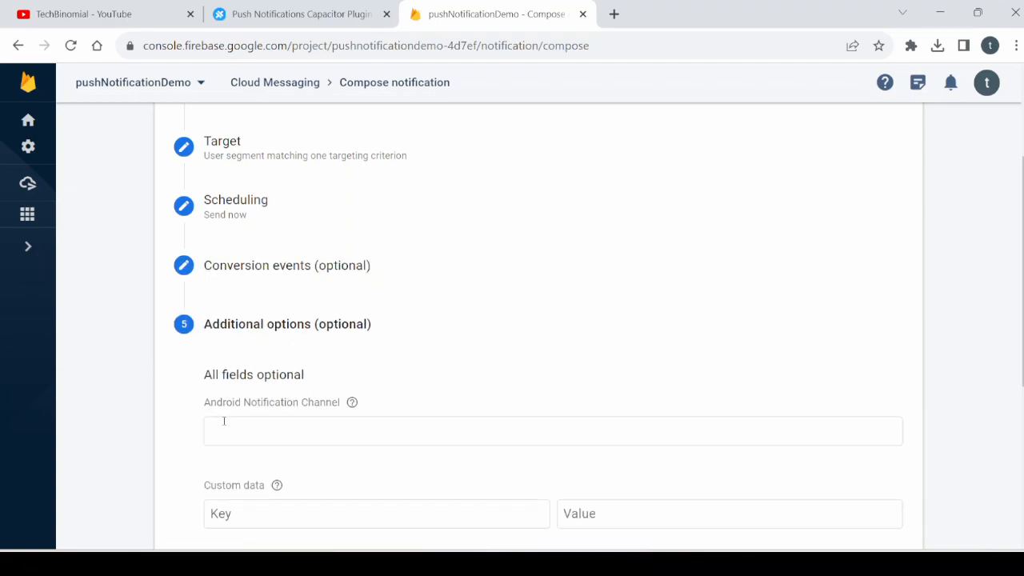
click(877, 495)
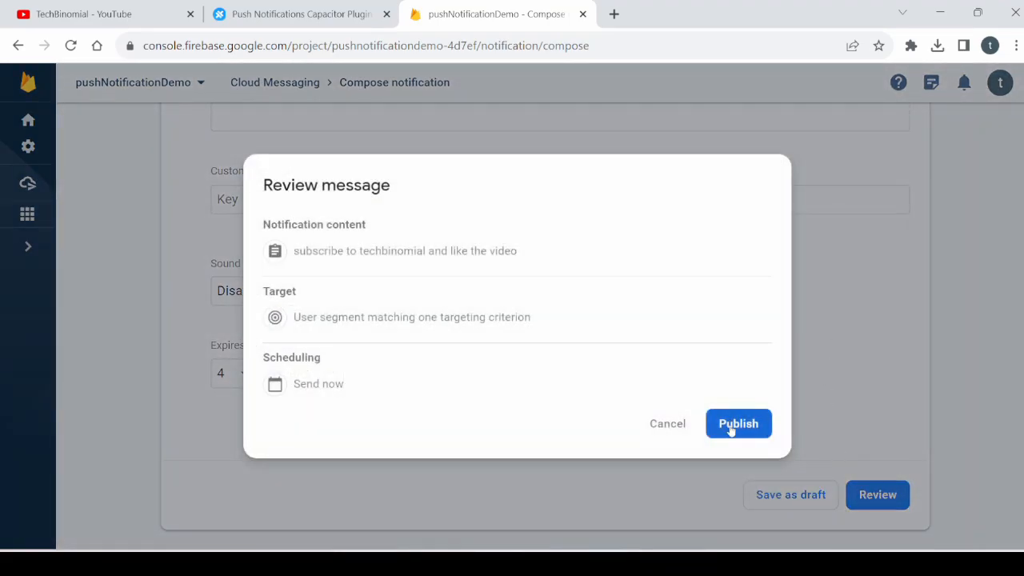
Publish the reviewed notification campaign and confirm it is saved
click(737, 423)
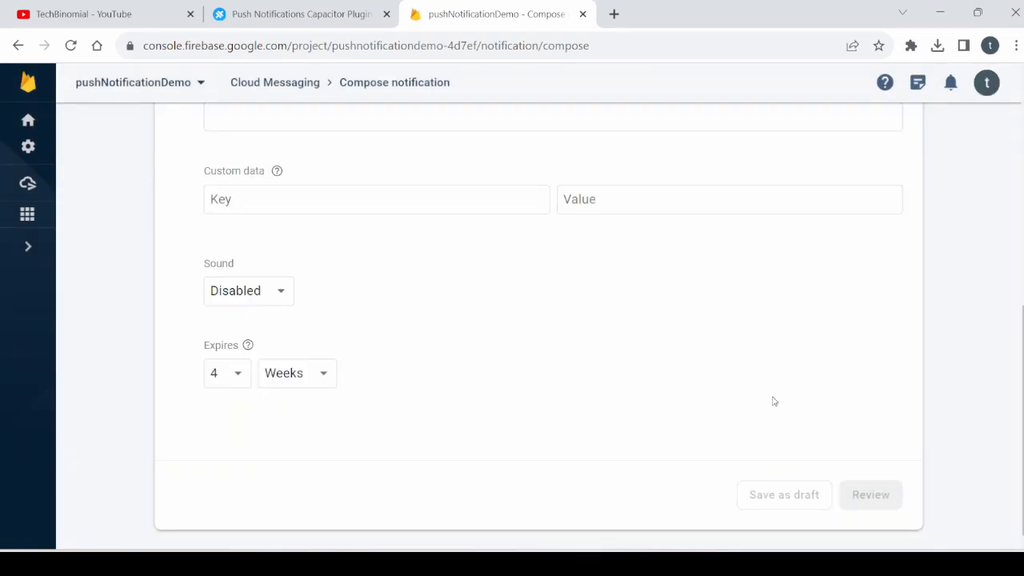
click(784, 495)
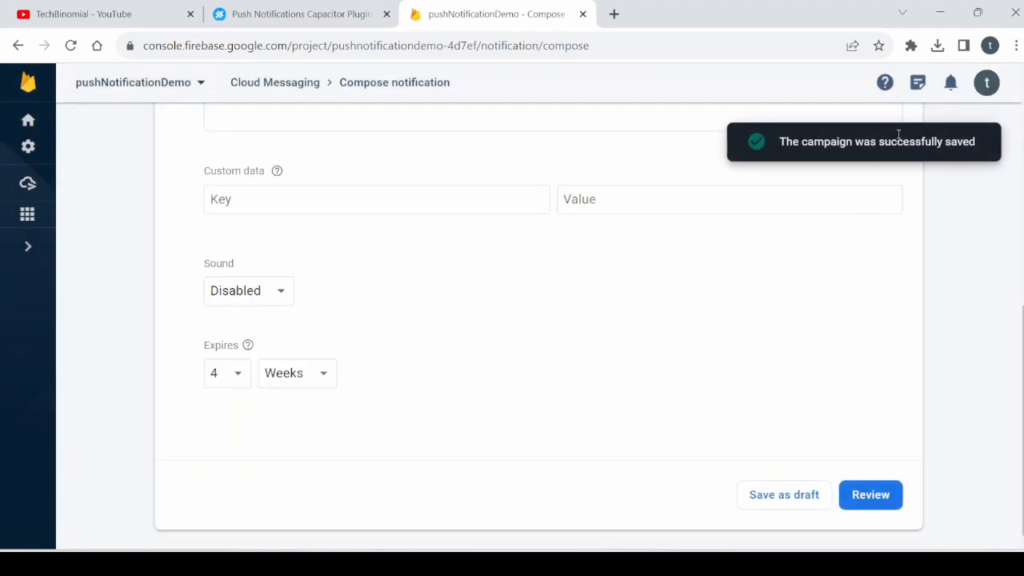
click(870, 495)
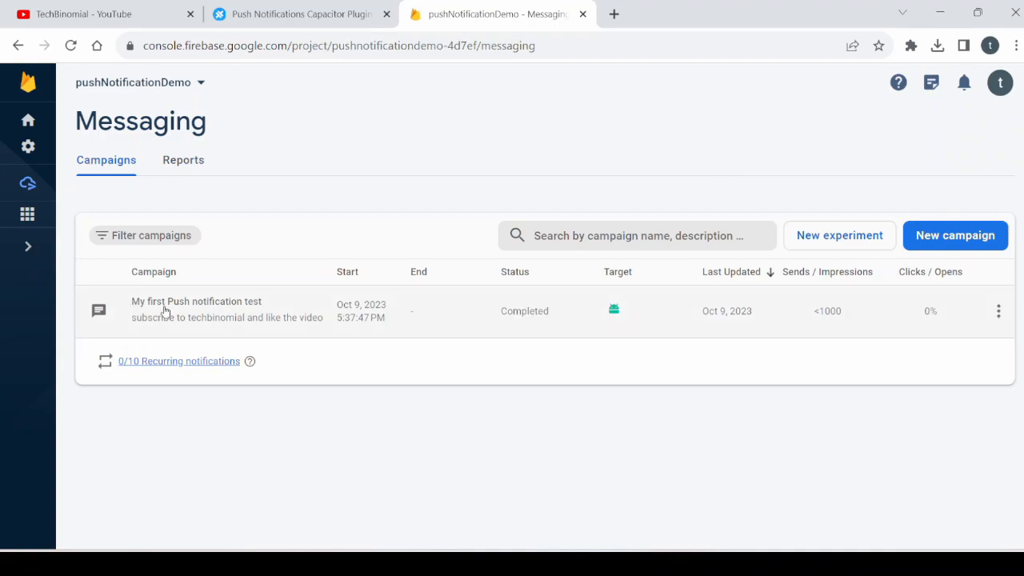
mouse_move(334, 330)
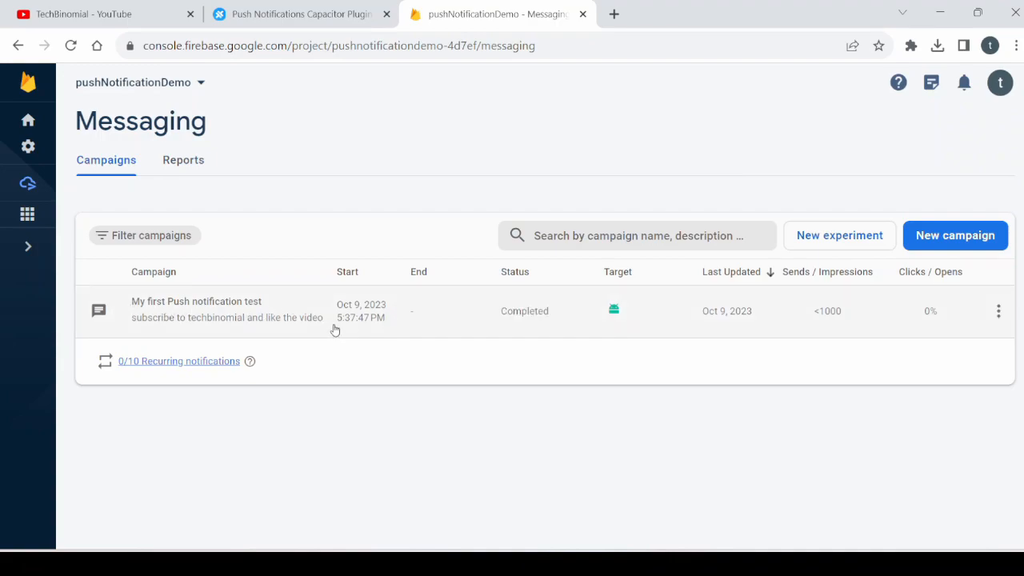
mouse_move(348, 330)
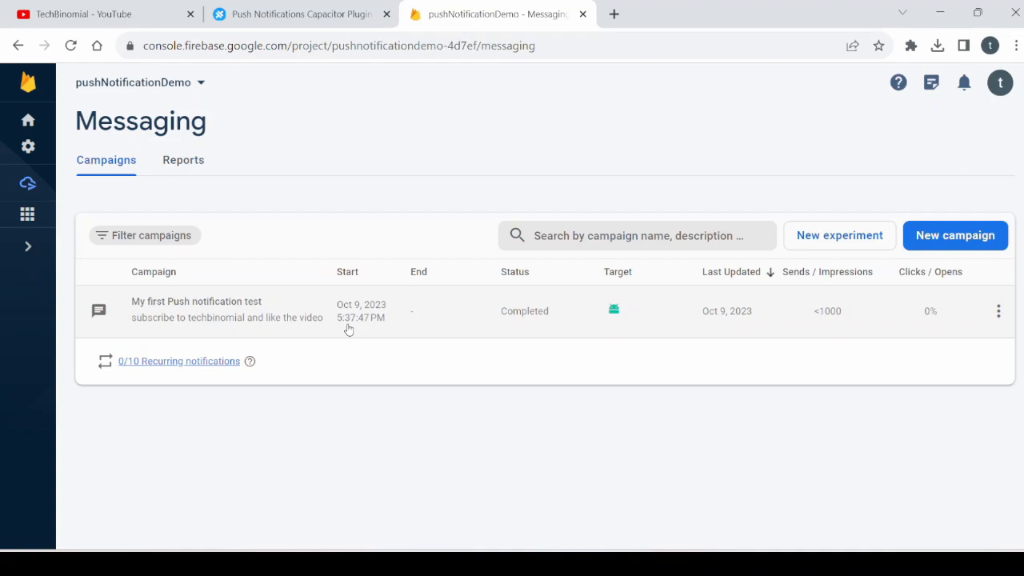
mouse_move(393, 332)
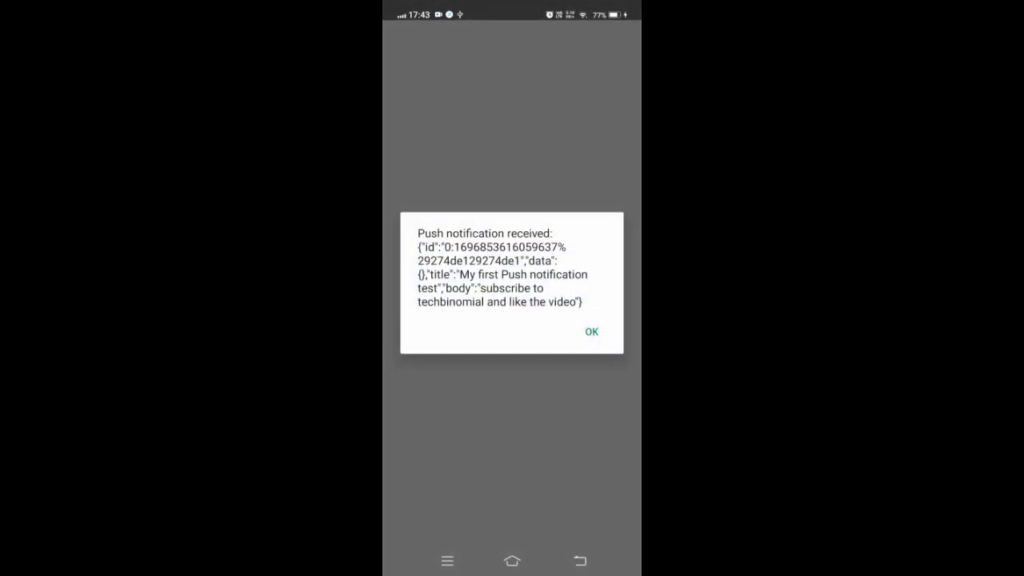
Dismiss the 'Push notification received' and delivered-notifications alerts in the Ionic app
click(591, 332)
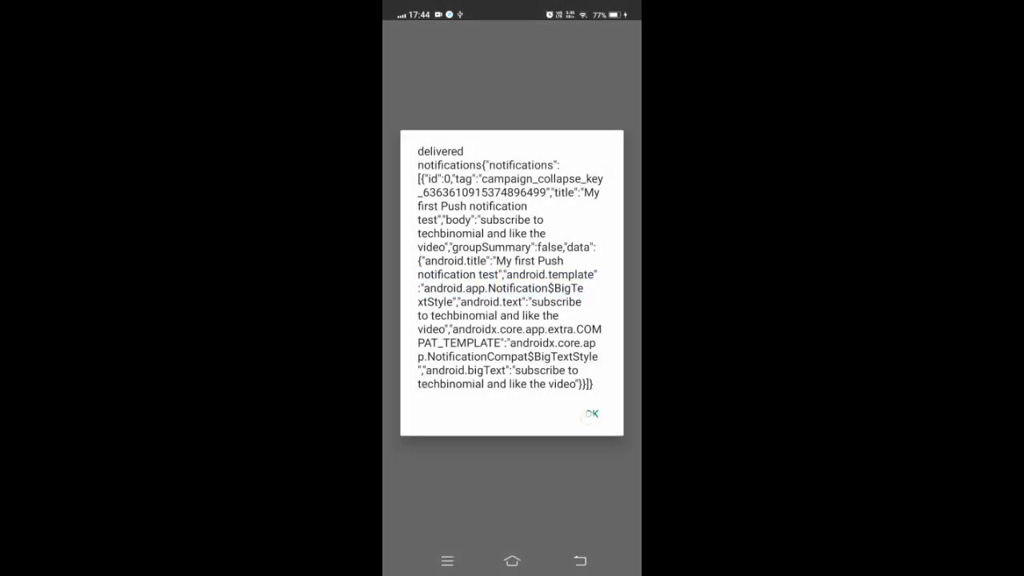
click(590, 414)
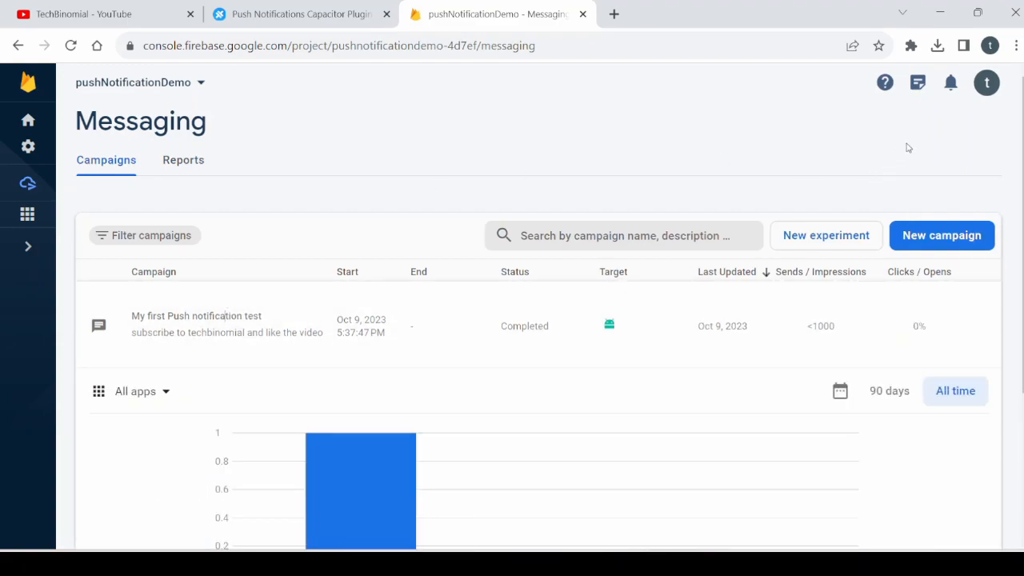
Scroll the Messaging page to the campaign chart showing 1 send, 0 opens, 0 conversions
scroll(down, 3)
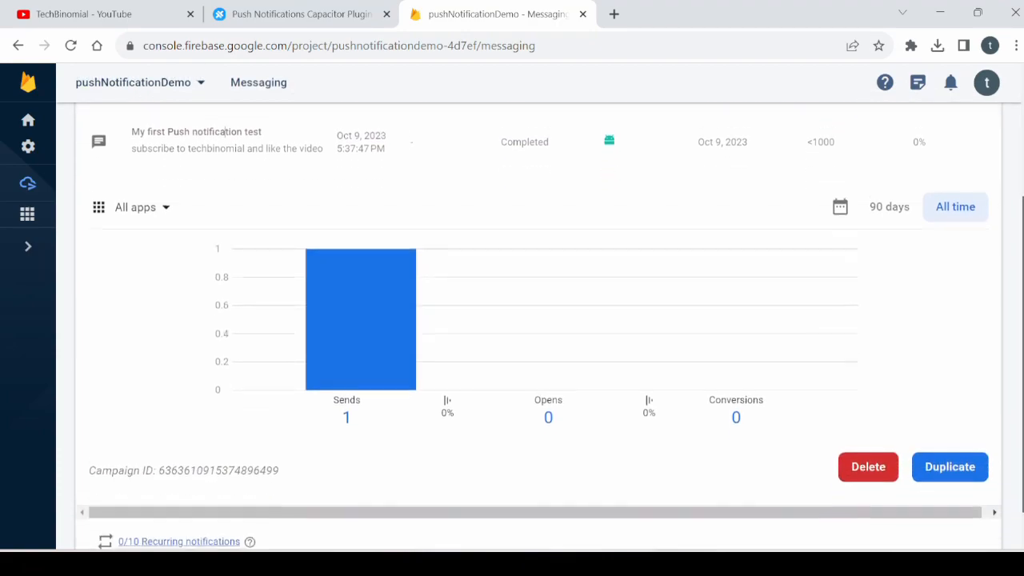
scroll(down, 3)
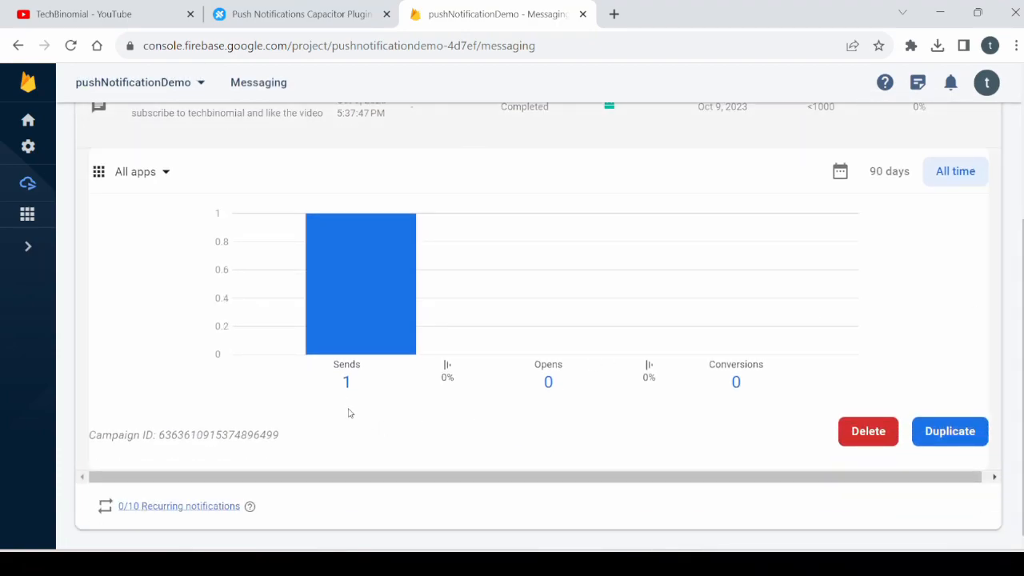
mouse_move(361, 357)
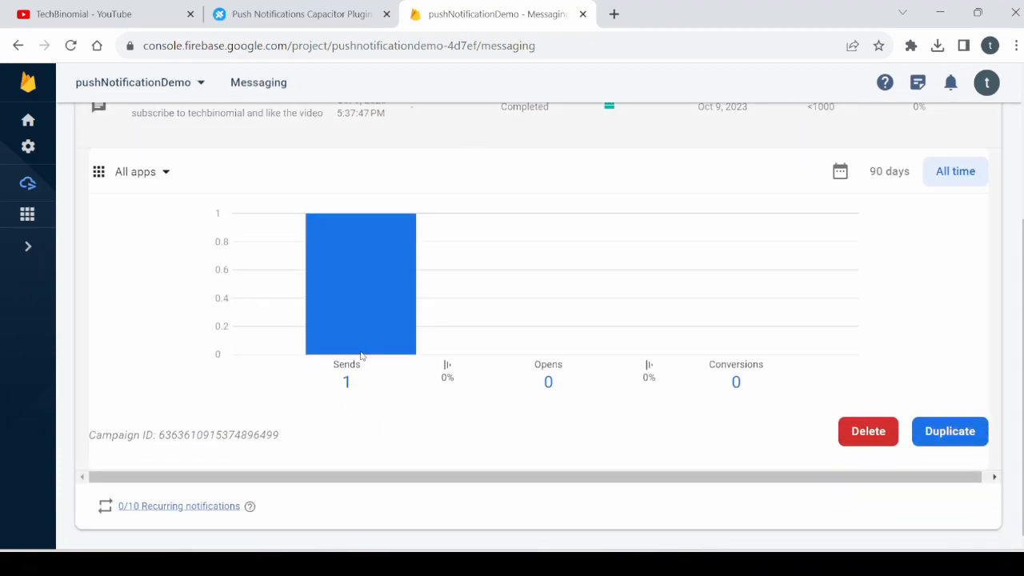